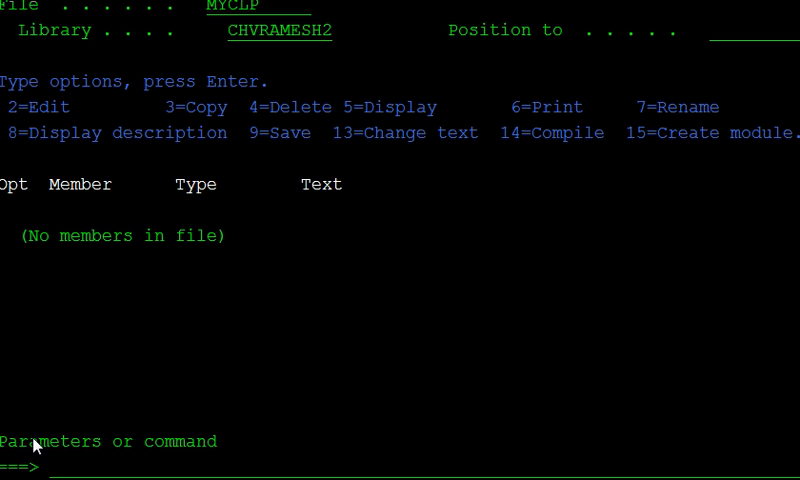
mouse_move(66, 430)
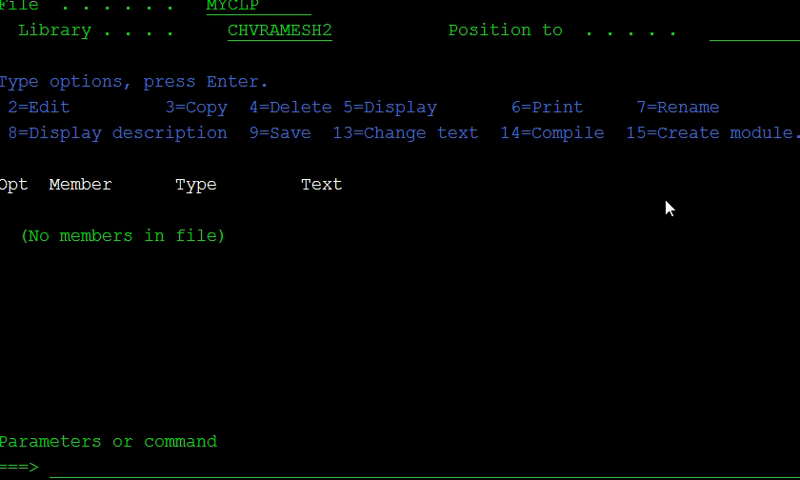
mouse_move(645, 203)
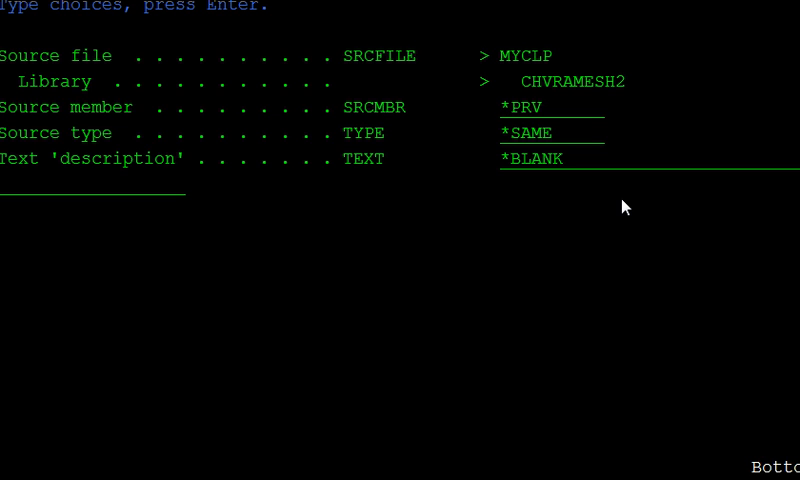
mouse_move(614, 210)
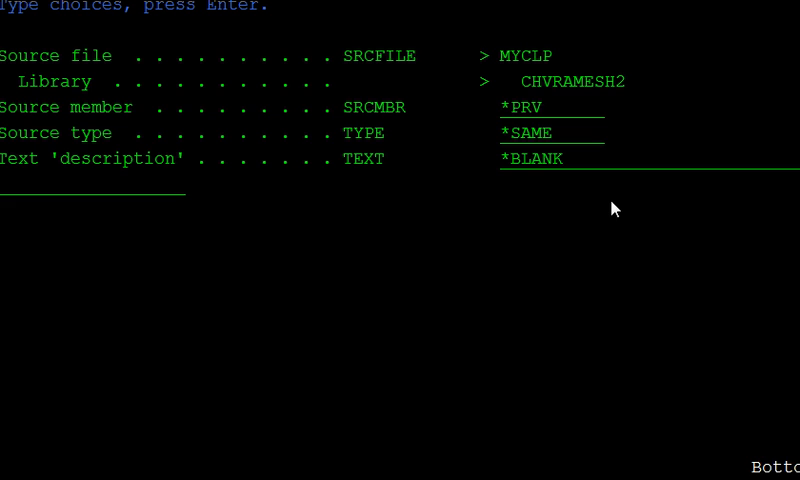
mouse_move(512, 147)
type("RPGLE")
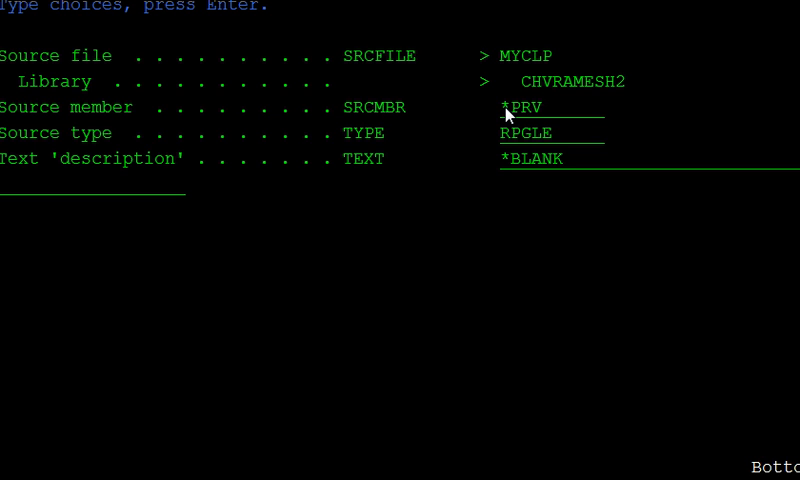
- Create member RPG001, type RPGLE, text 'SIMPLE RPG4 PROGRAM', and open it in SEU
type("RPGV")
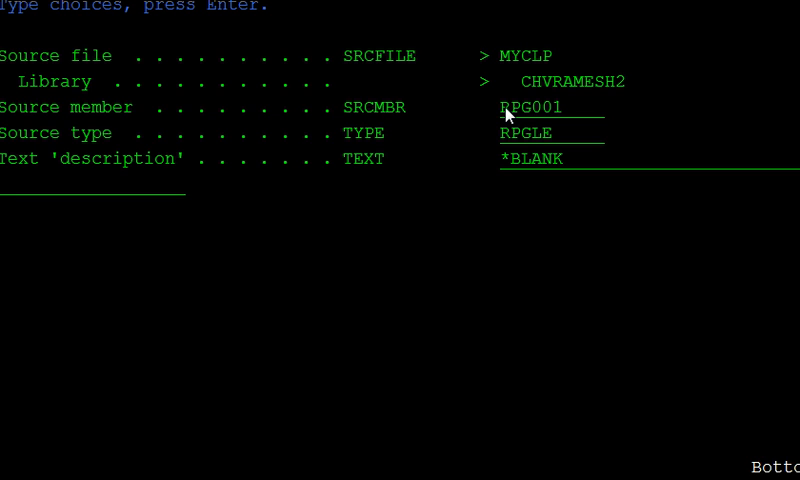
type("SIMANK")
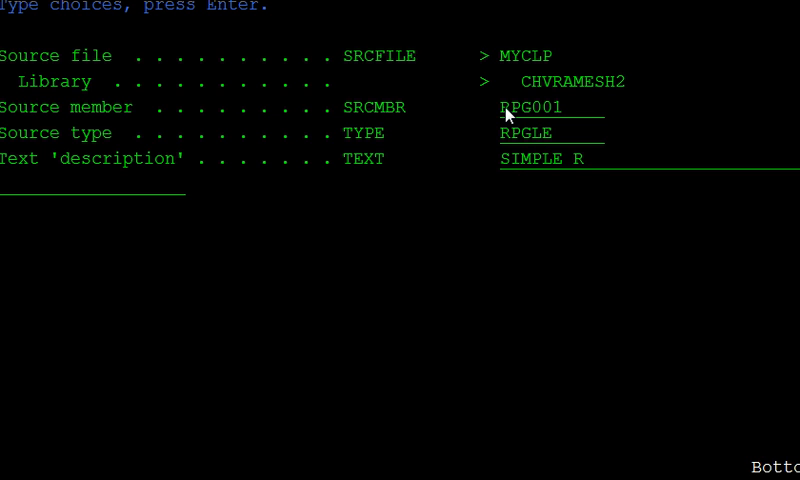
type("PG")
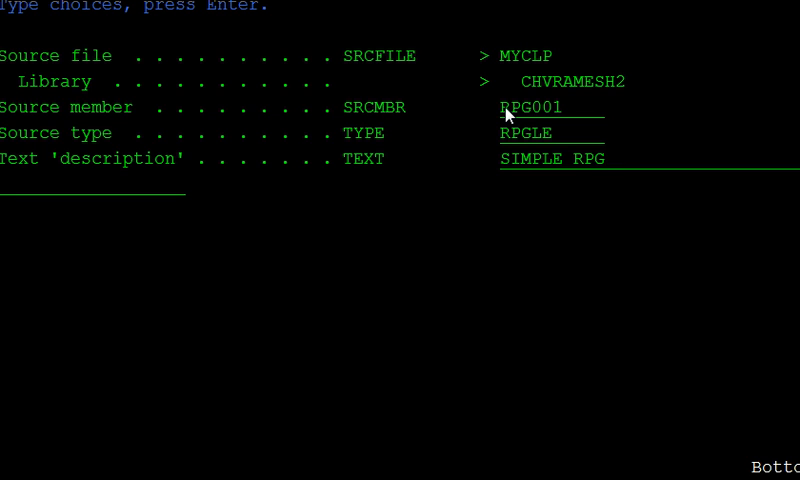
type("4 PRO")
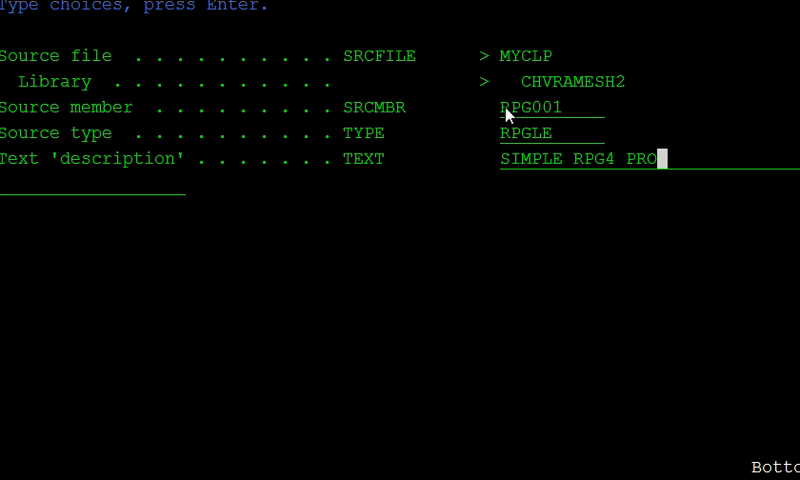
type("GRAM")
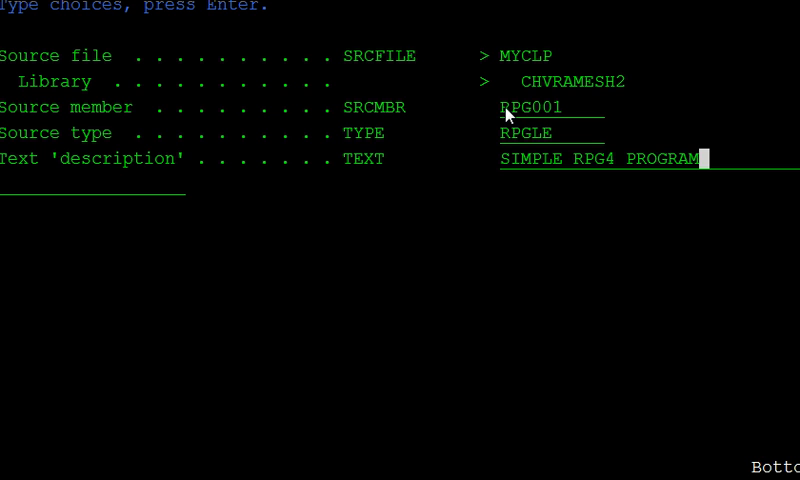
key("Enter")
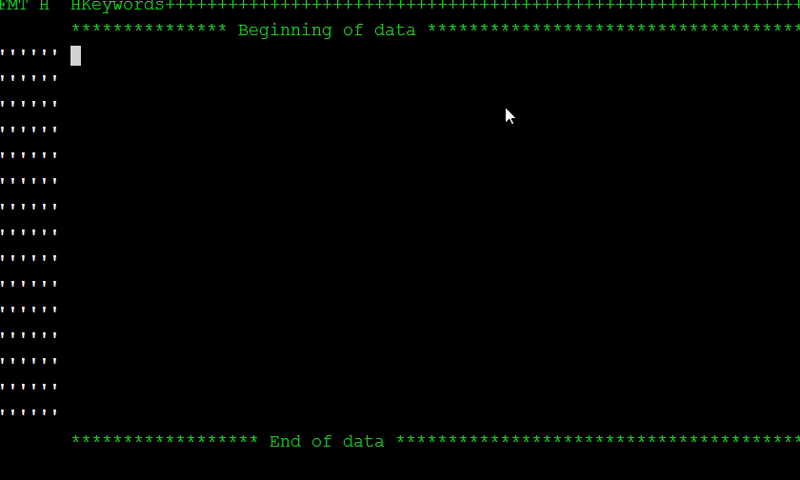
mouse_move(115, 31)
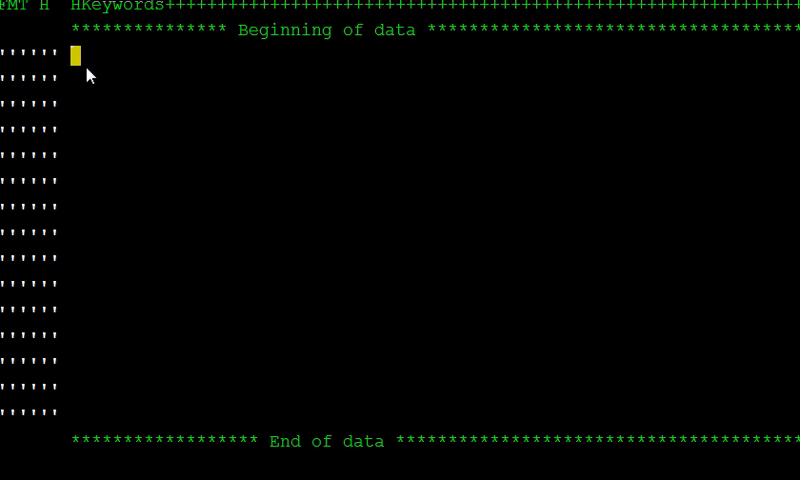
- Define standalone field A on line 0001.00 as zoned 3,0 with INZ(10)
type("D")
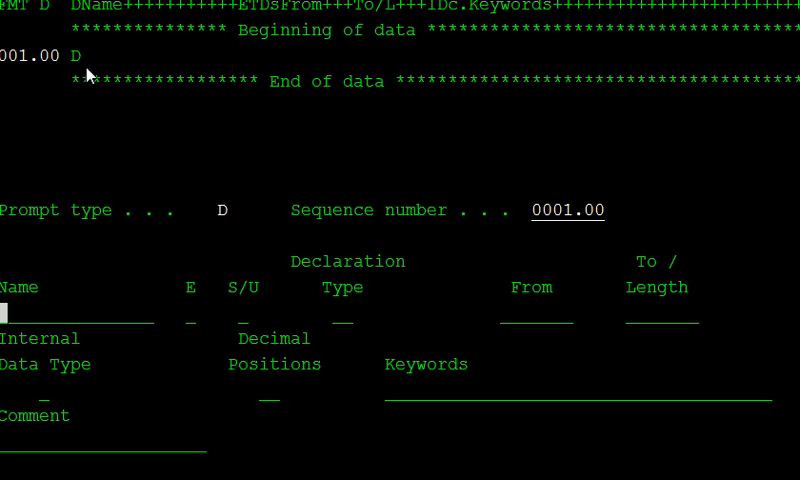
type("A")
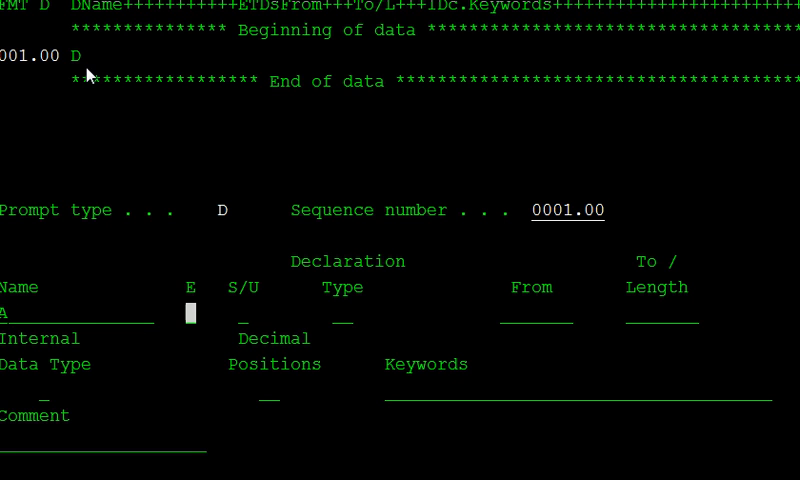
key("Tab")
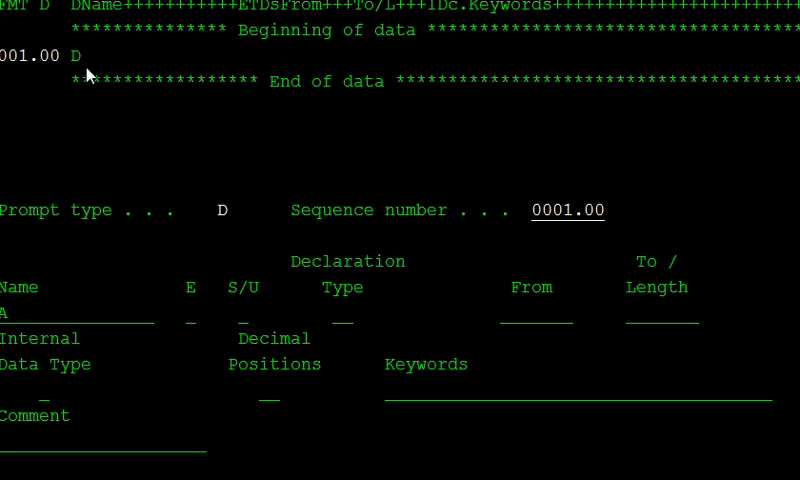
type("S")
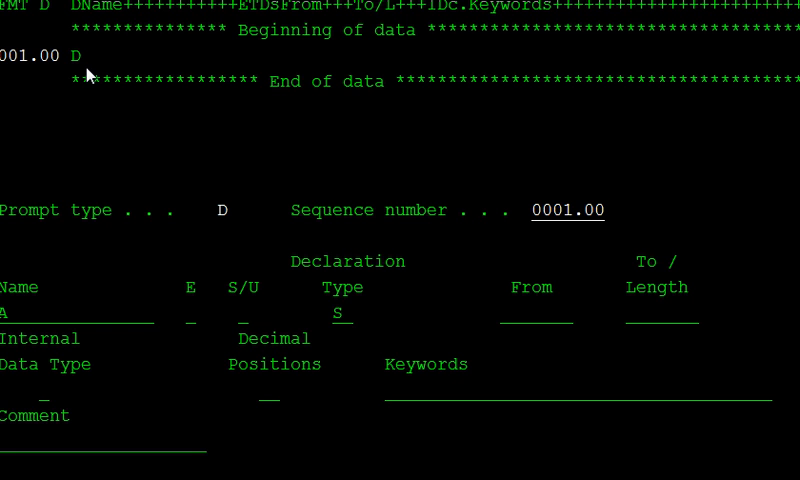
type("3")
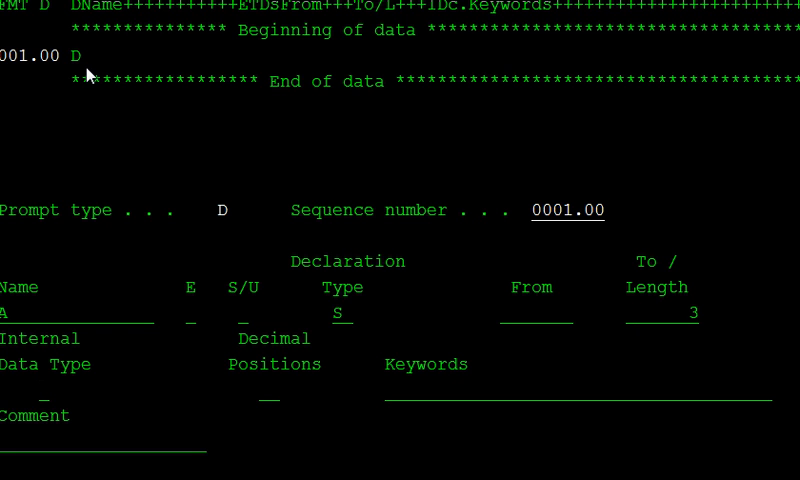
type("S")
type("0")
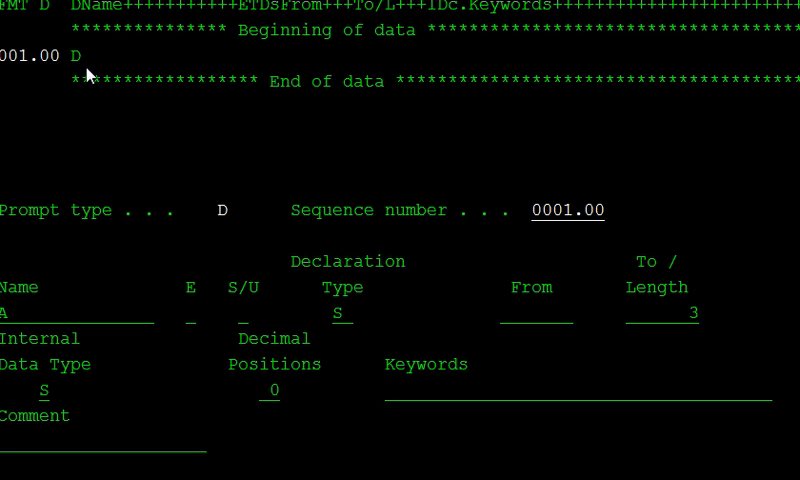
type("INZ")
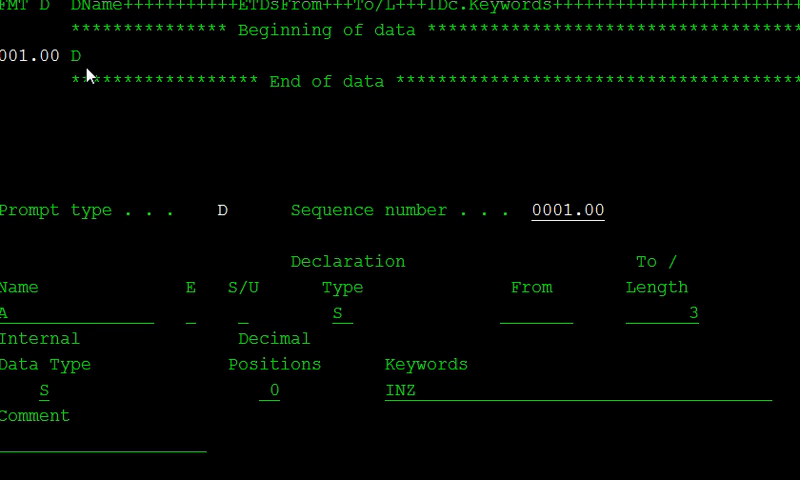
type("(")
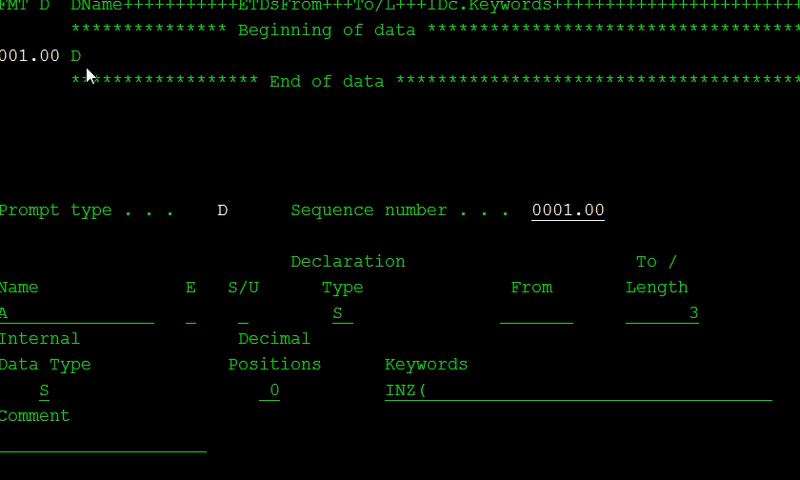
type("10)")
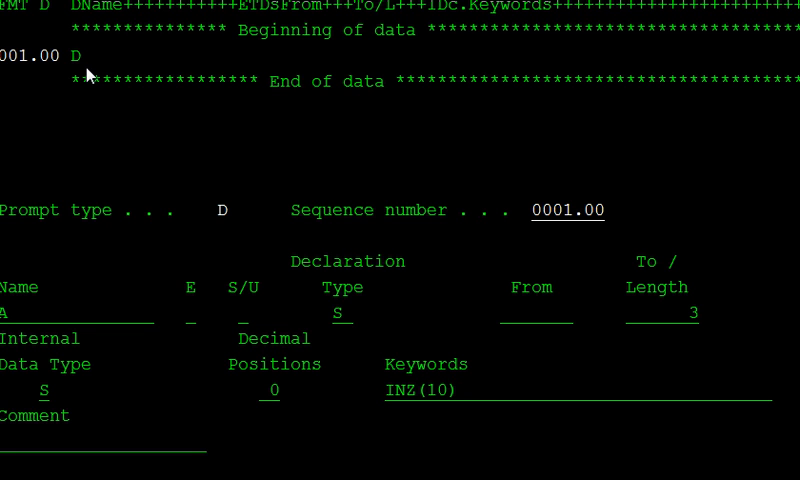
key("Enter")
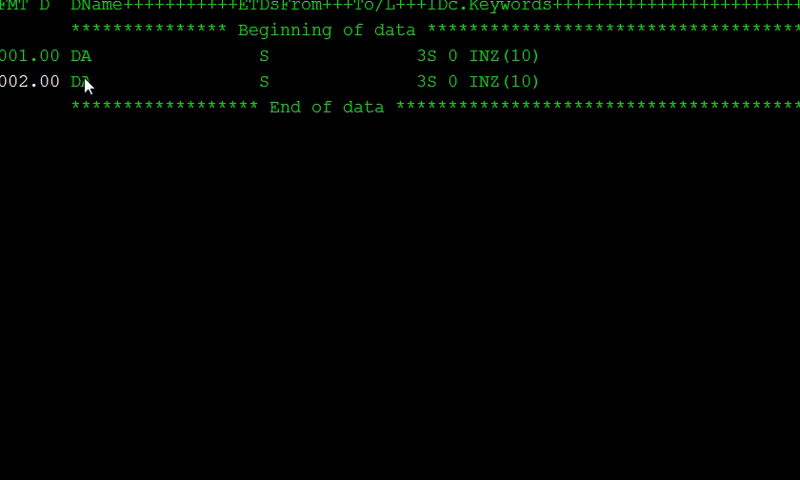
- Overtype copied D-specs to define B with INZ(20) and C as zoned 4,0
type("B")
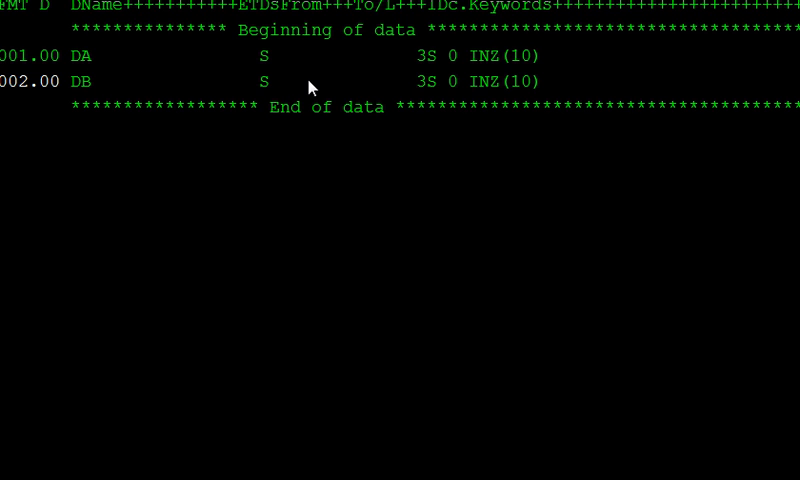
mouse_move(437, 85)
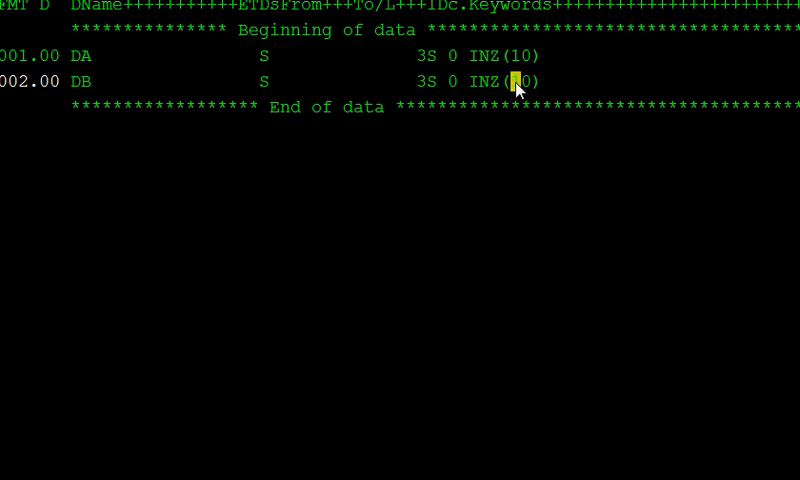
type("2")
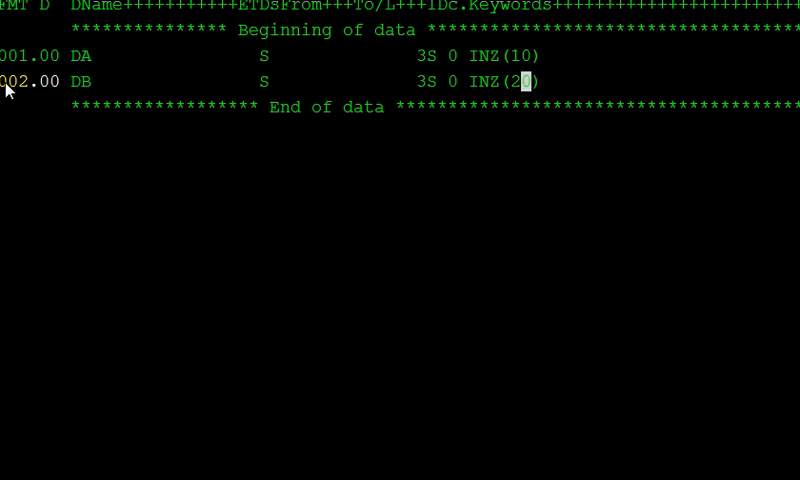
type("RP")
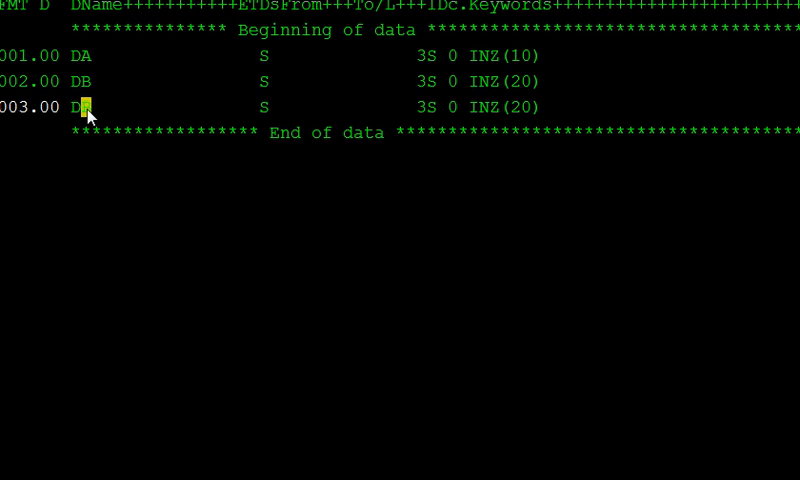
type("C")
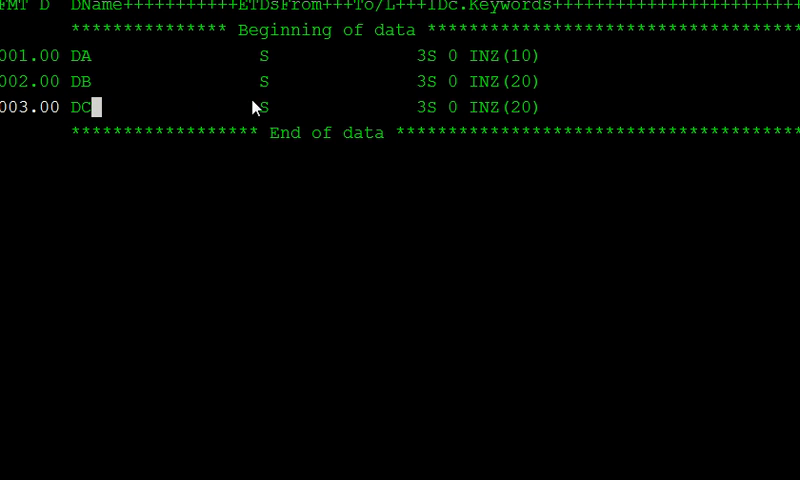
mouse_move(474, 114)
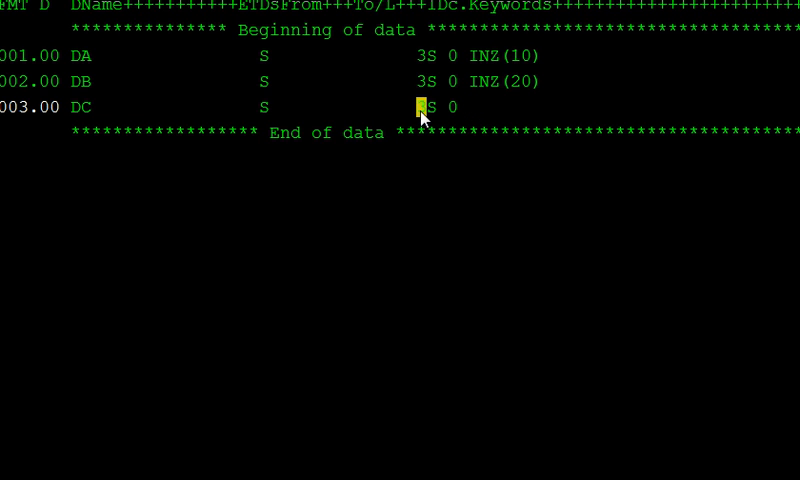
type("4")
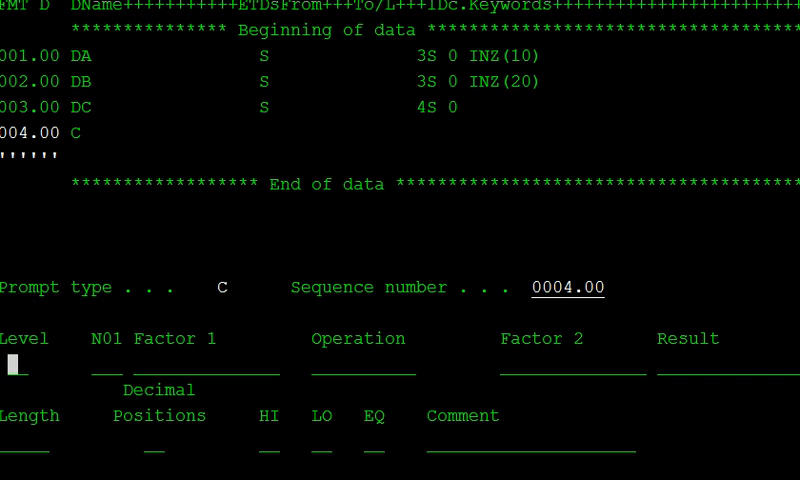
mouse_move(373, 216)
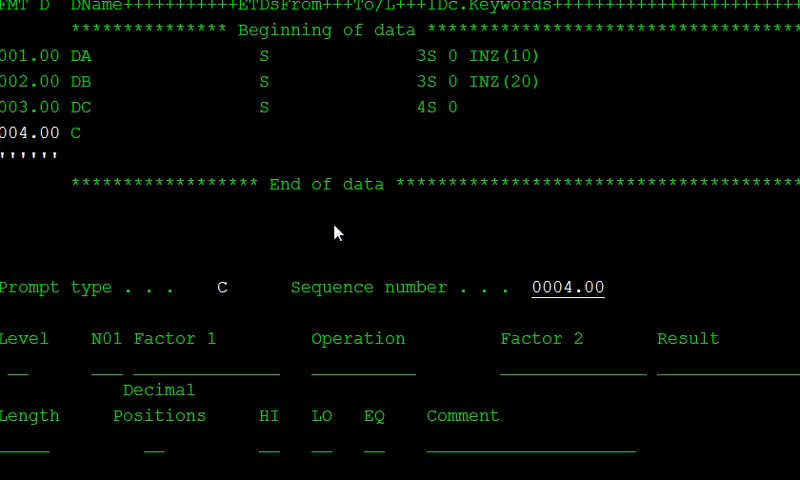
mouse_move(336, 318)
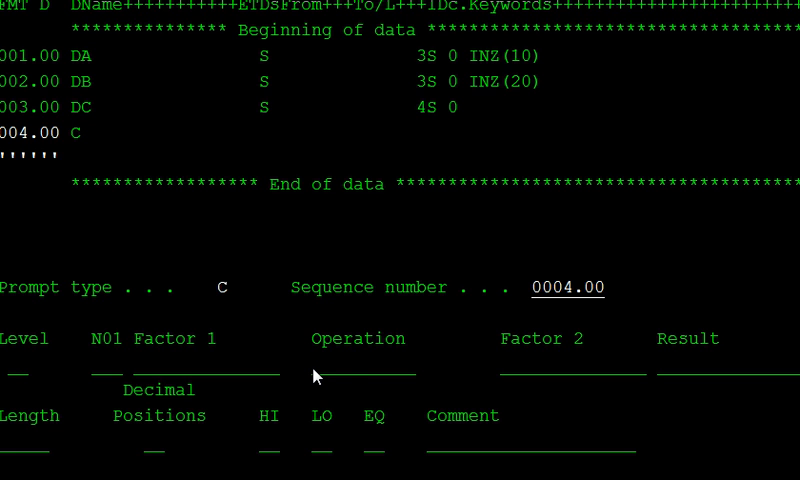
- Add EVAL C=A+b on line 0004.00 and change A's INZ value to 999
type("EVAL")
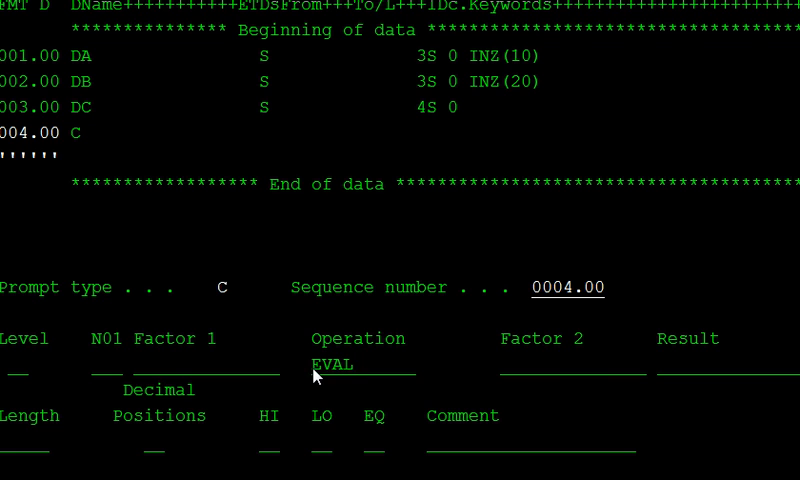
mouse_move(631, 379)
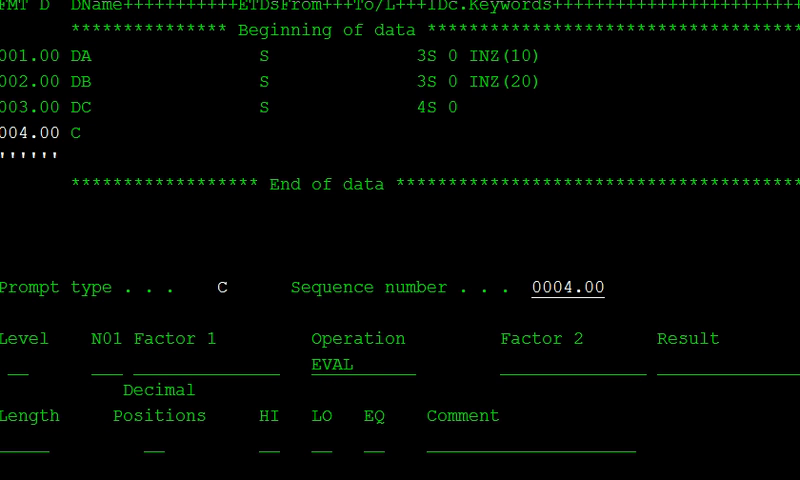
type("999")
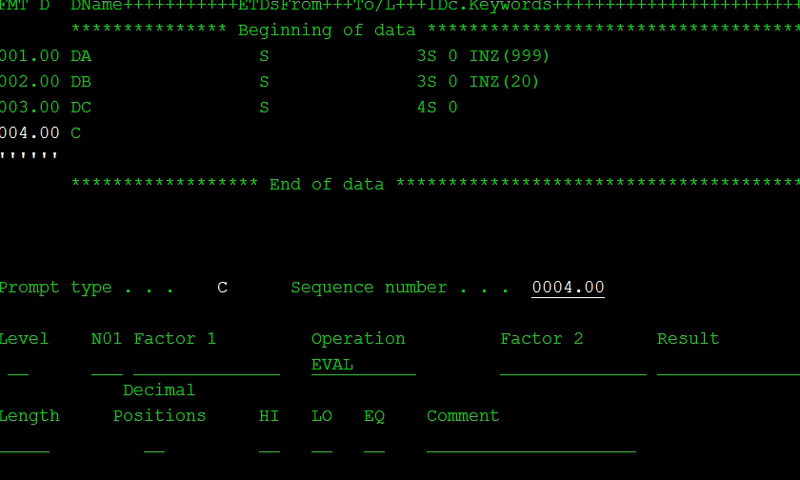
mouse_move(496, 317)
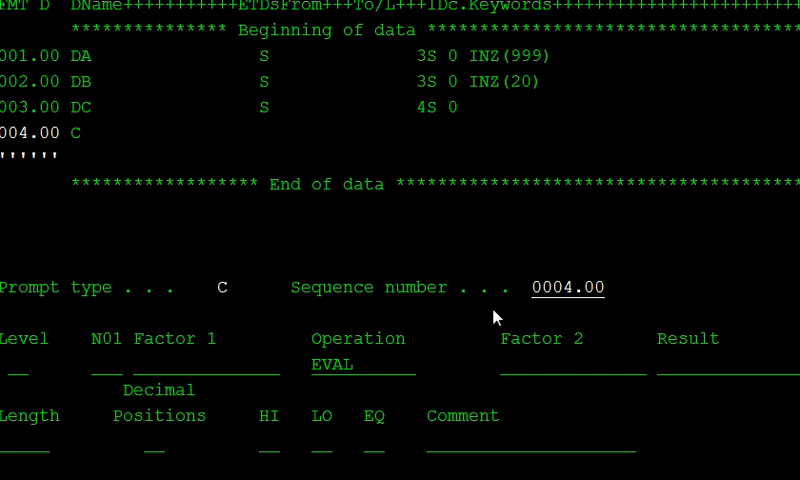
mouse_move(560, 380)
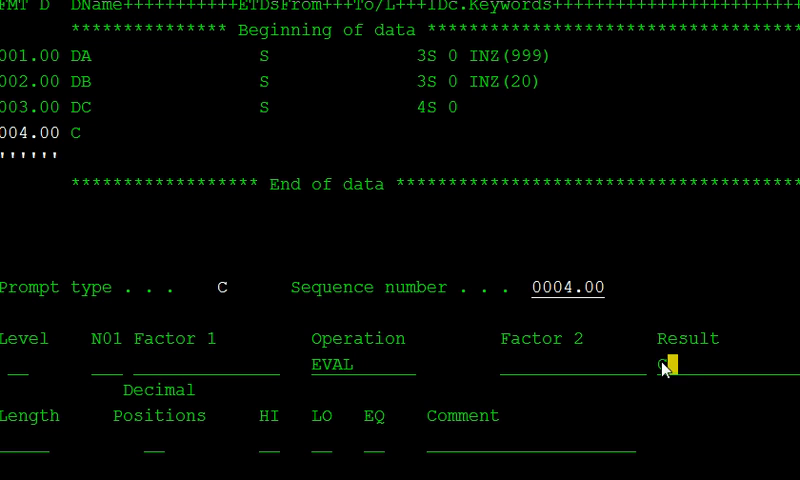
type("A+")
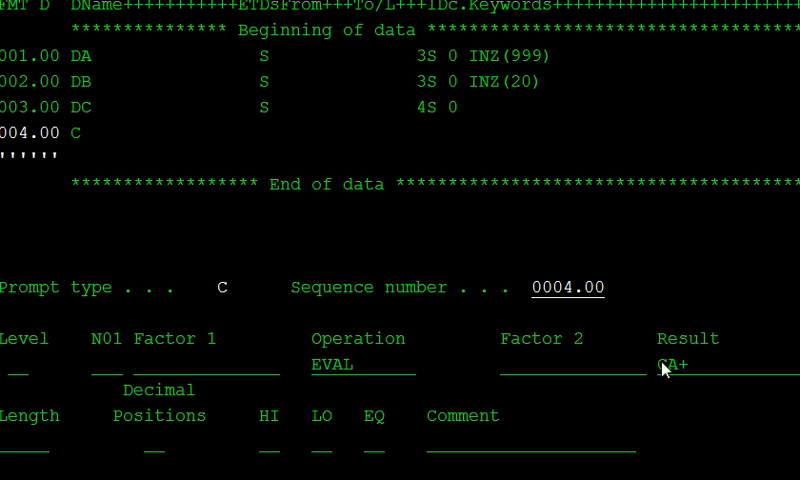
key("Backspace")
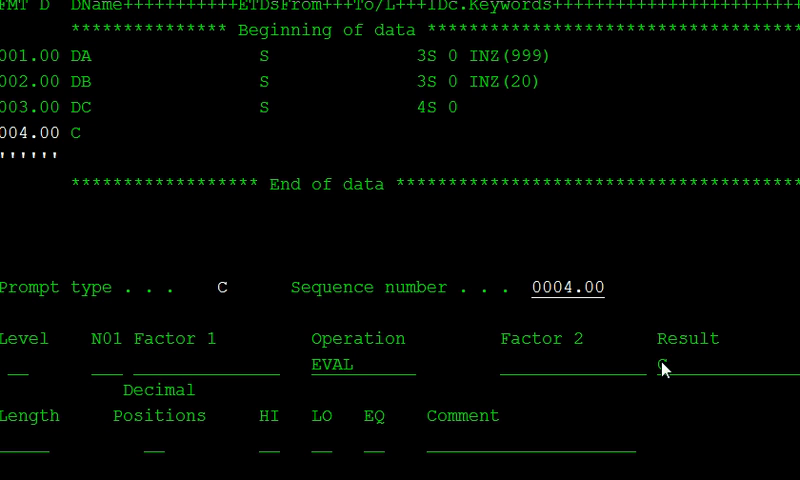
type("=")
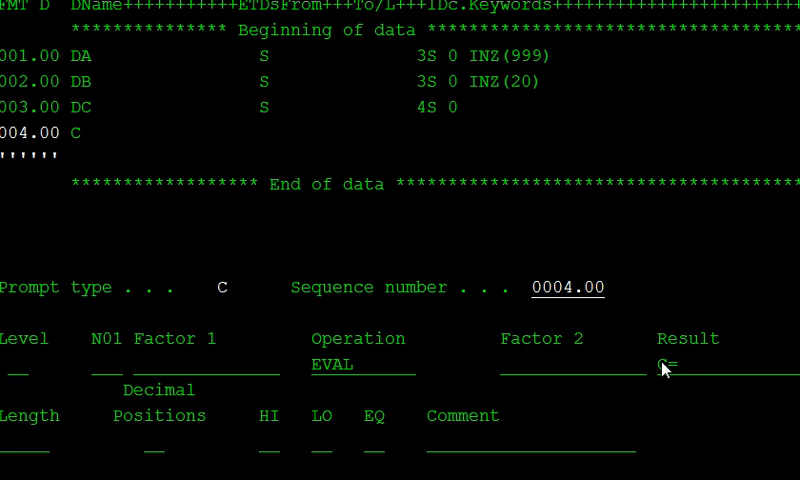
type("A+b")
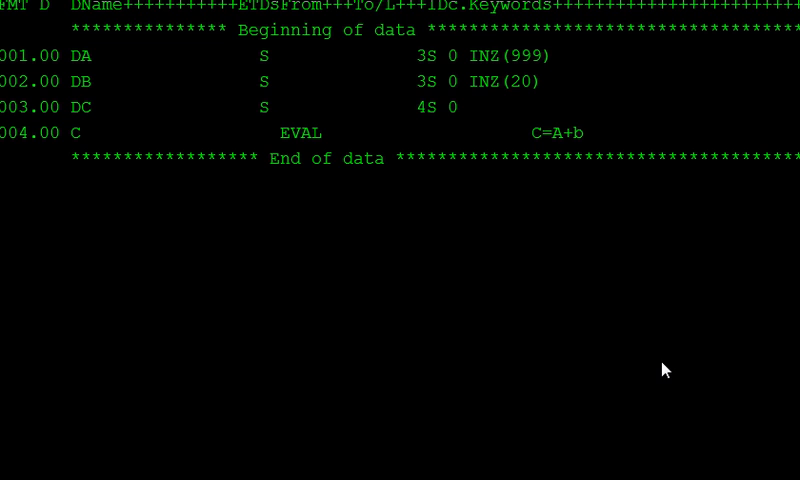
mouse_move(30, 157)
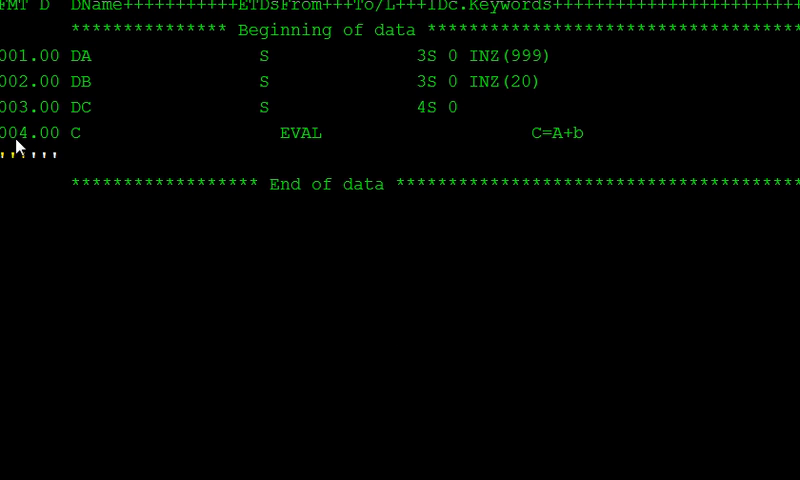
mouse_move(248, 162)
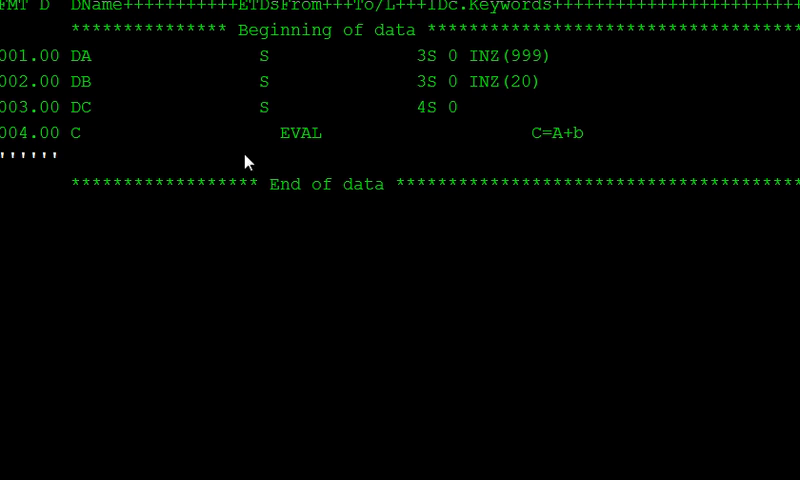
- Add line 0005.00 with a DSPLY operation showing C in Factor 1
type("C")
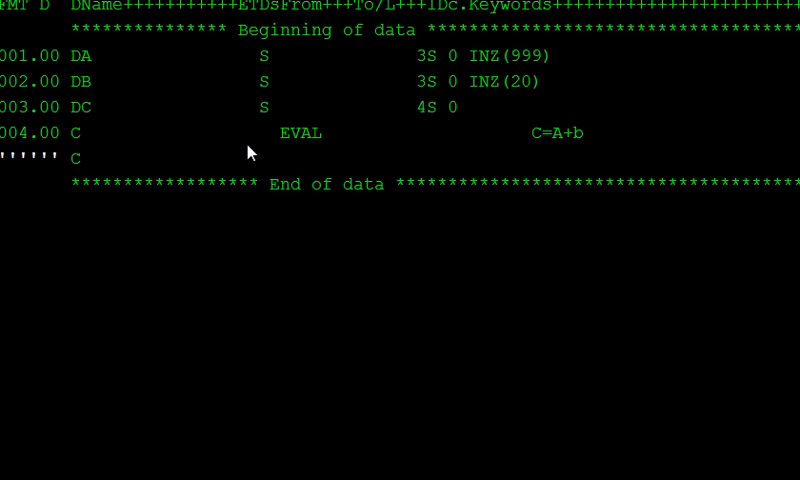
mouse_move(282, 165)
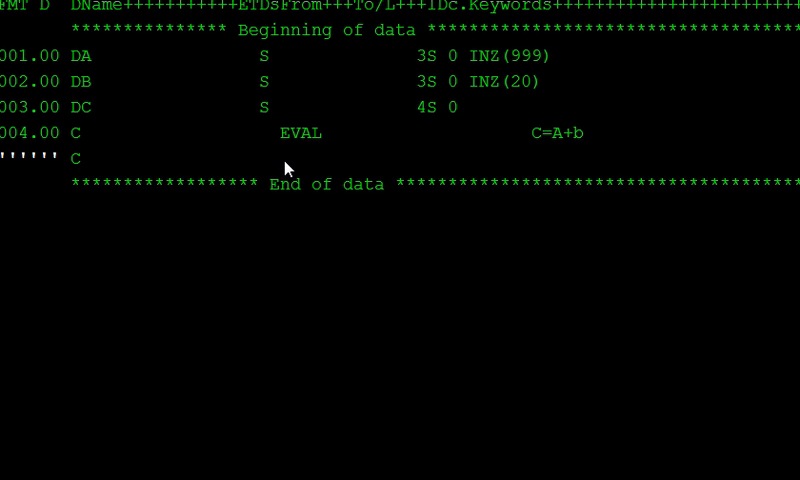
type("DS")
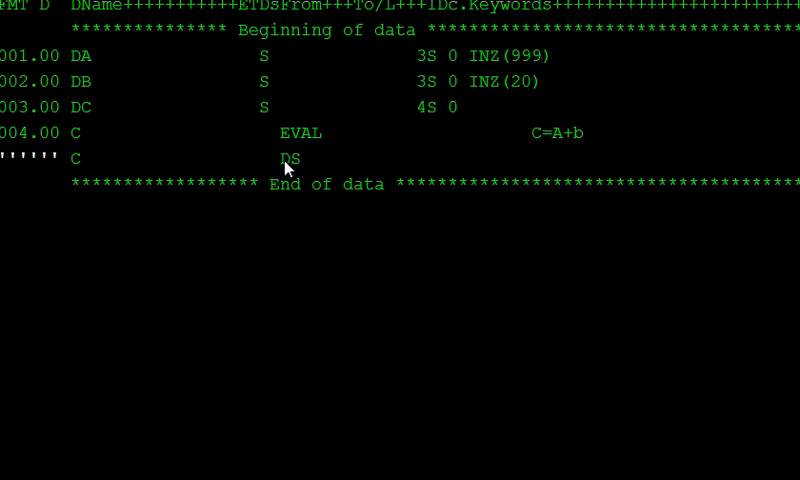
type("PLY")
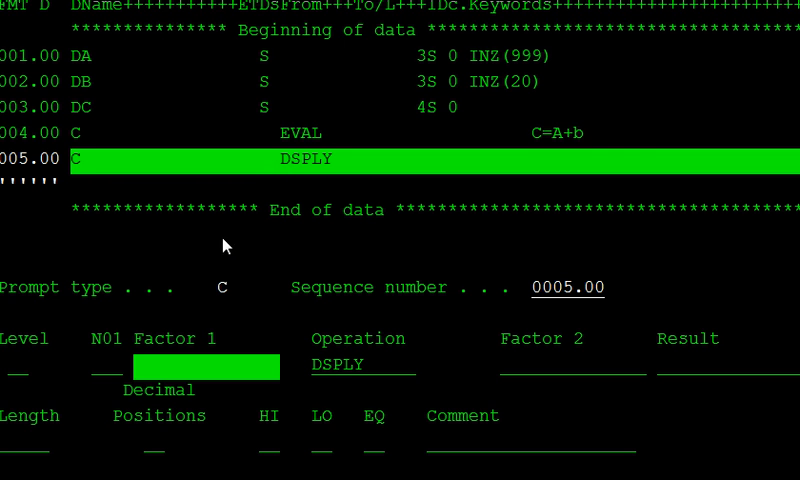
mouse_move(150, 378)
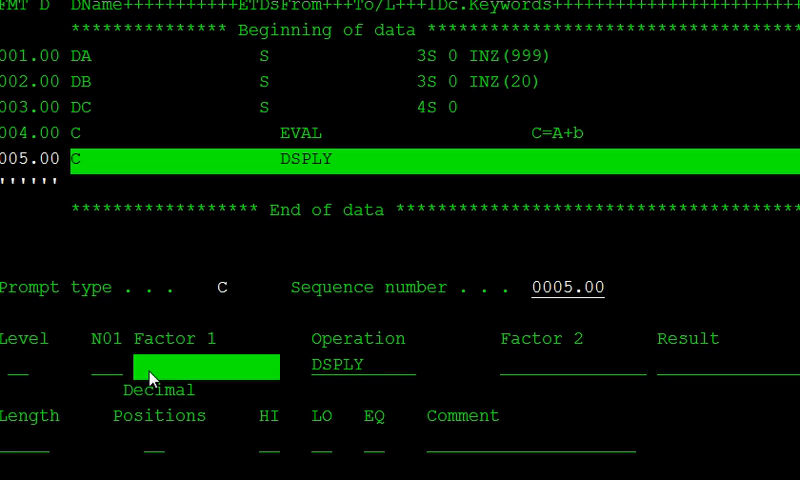
type("C")
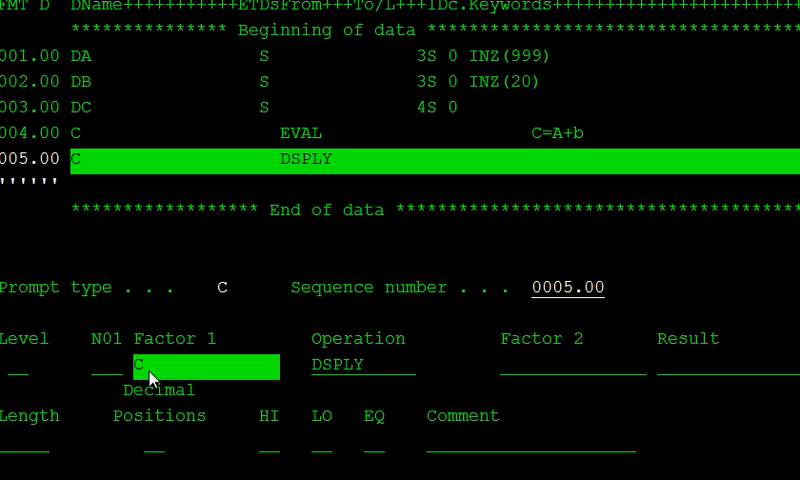
key("Enter")
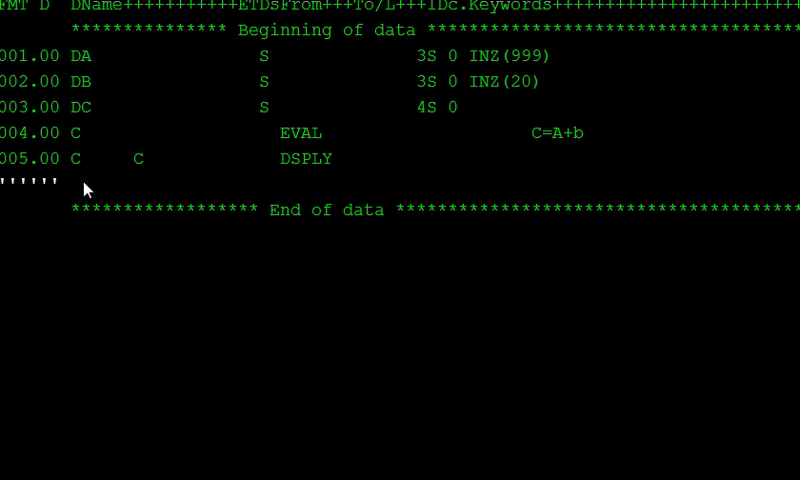
- Append line 0006.00 with SETON turning on indicator LR
type("C")
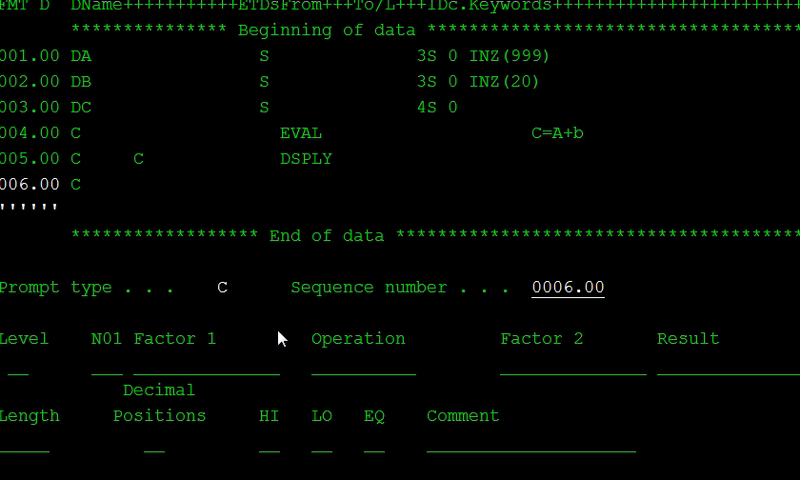
mouse_move(320, 378)
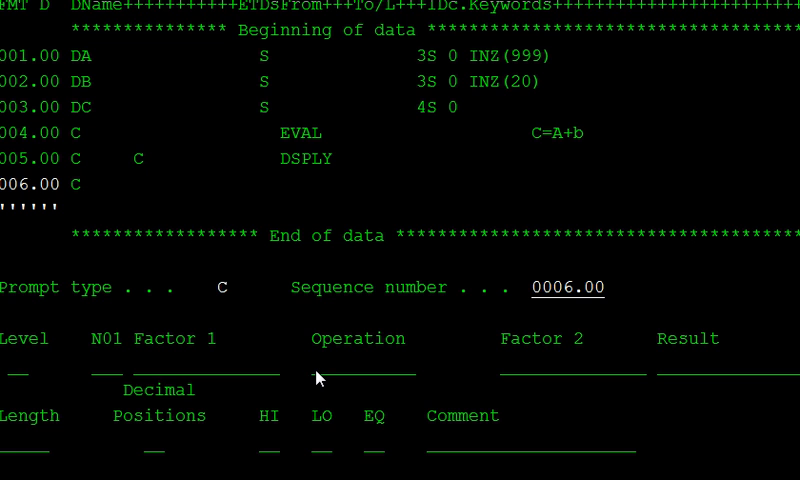
type("SETON")
type("LR")
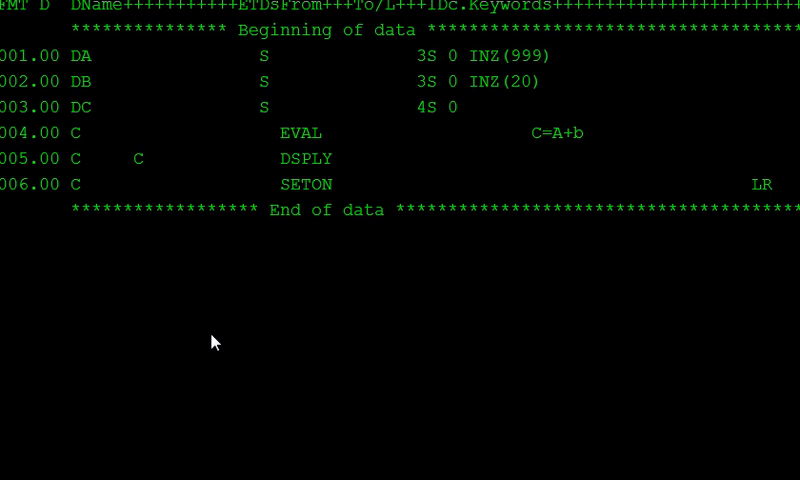
mouse_move(191, 318)
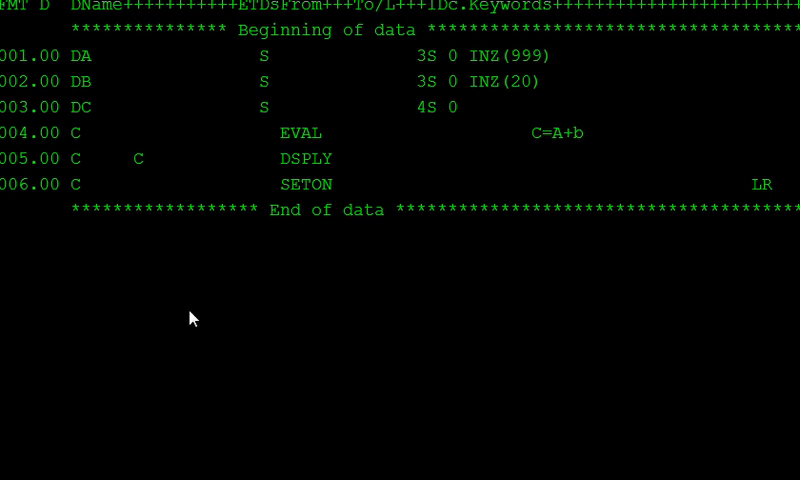
mouse_move(82, 128)
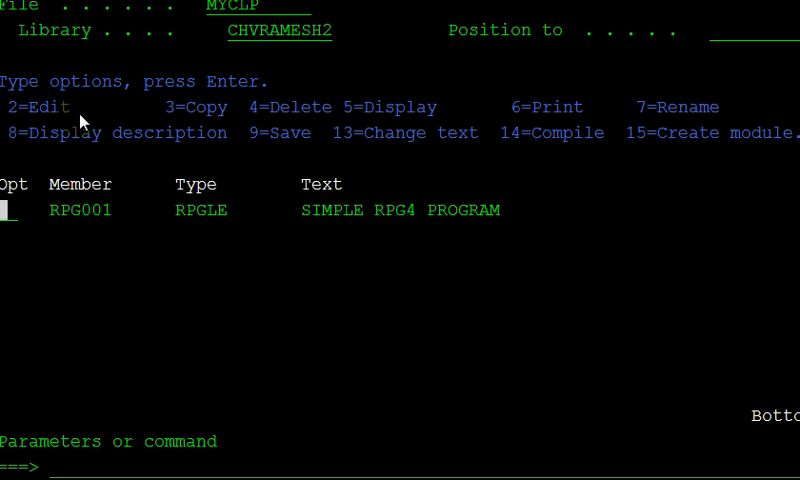
- Compile RPG001 with option 14, replacing the existing program object
type("1")
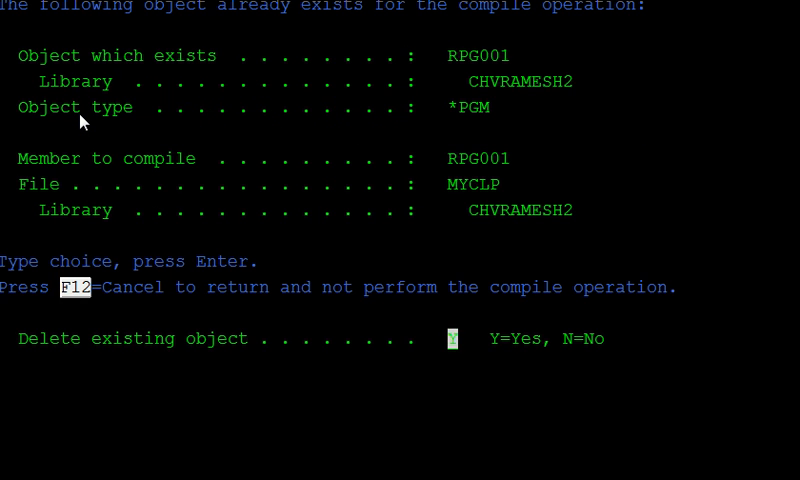
key("F12")
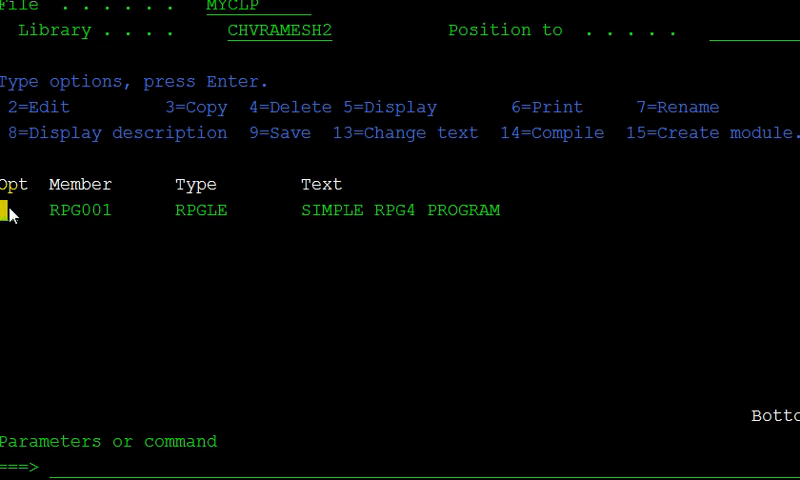
- Reopen RPG001 with option 2 to show its six source lines in SEU
key("Enter")
type("2")
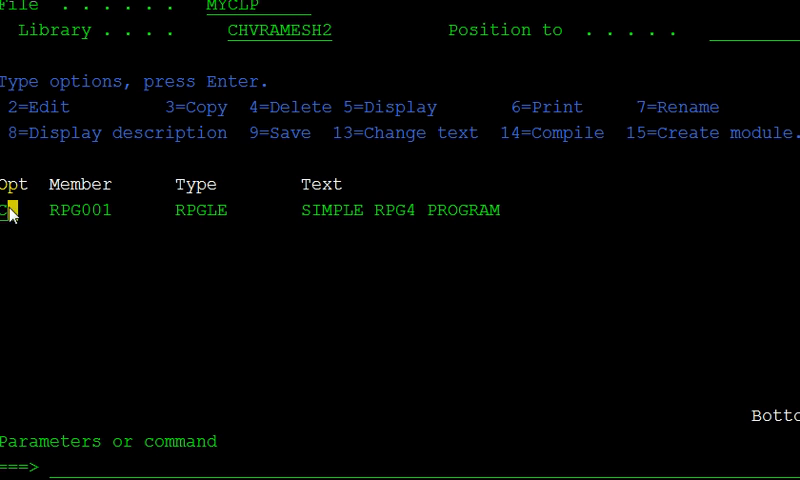
key("Enter")
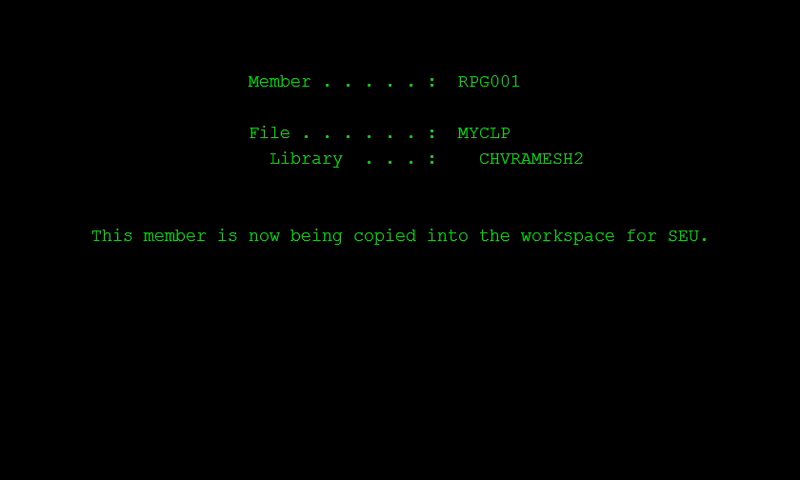
key("Enter")
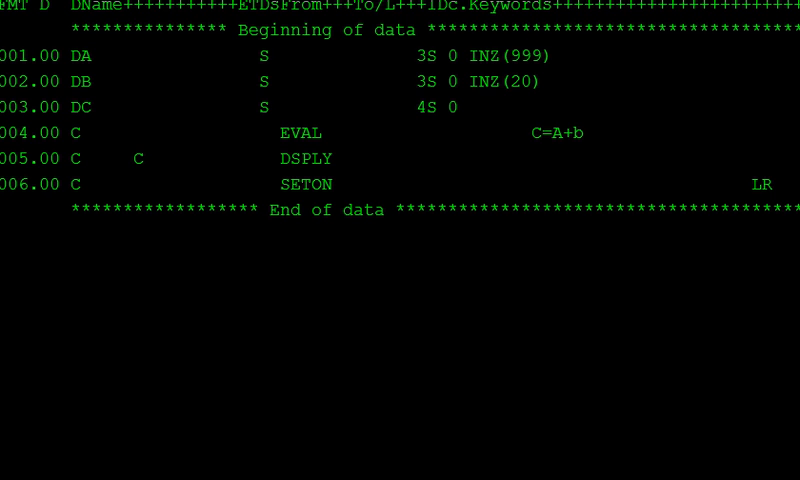